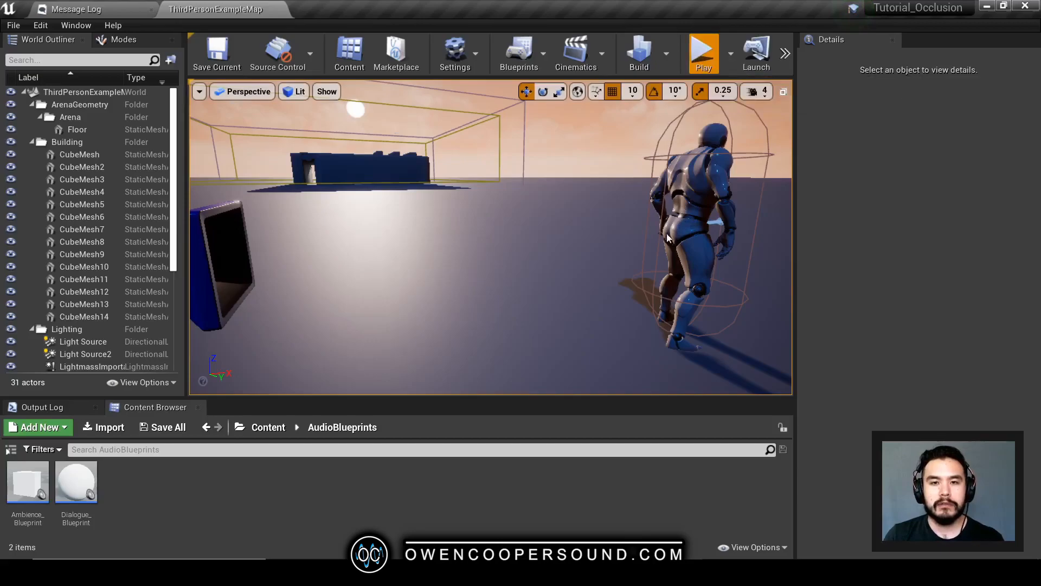
Switch from the Unreal Editor to the FMOD Studio event editor for Tutorial_Occlusion.
left_click(703, 53)
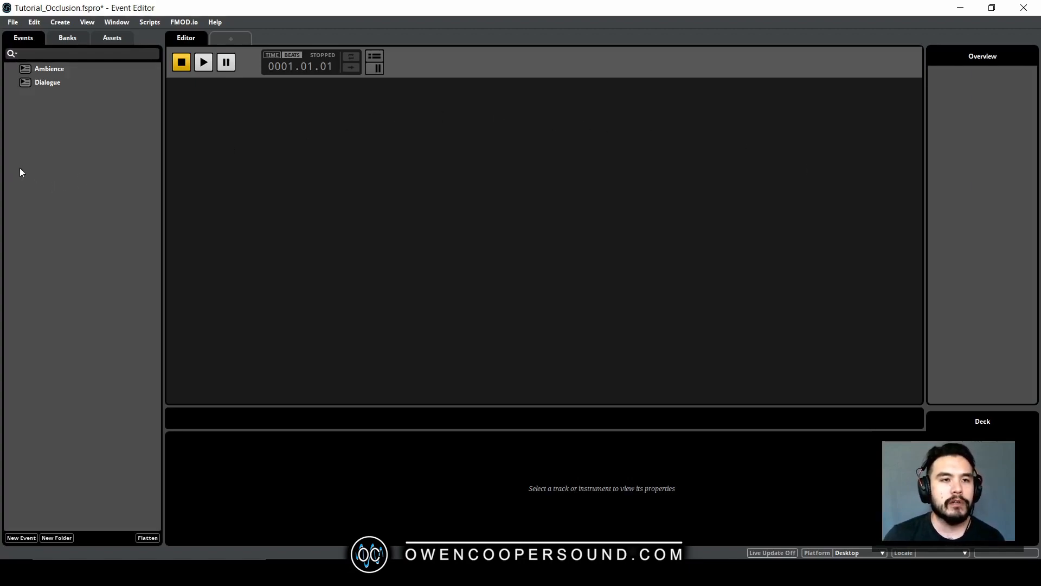
Create a new event named Tutorial and assign it to the Master bank.
right_click(66, 132)
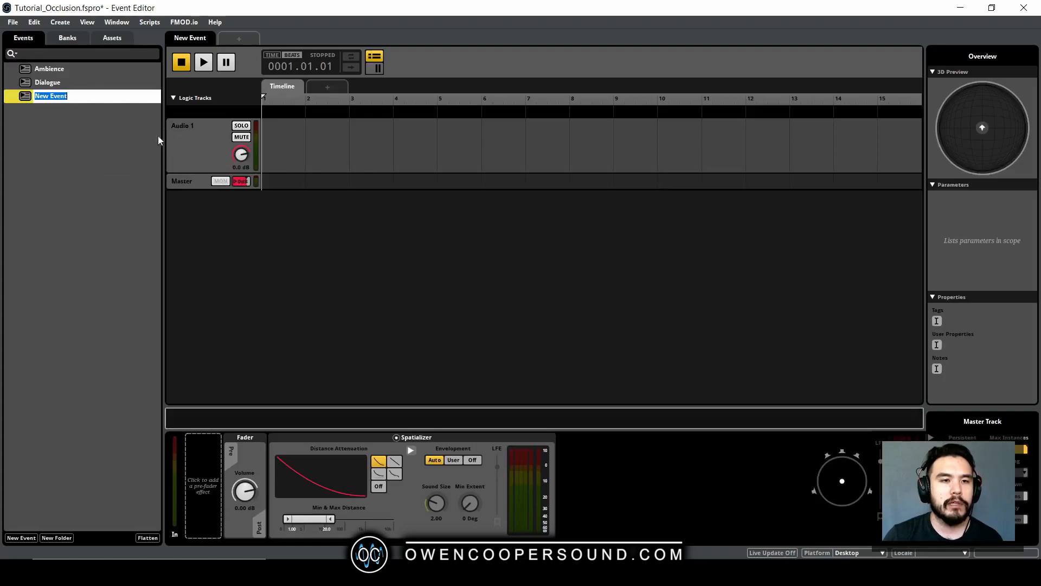
type("Tutorial")
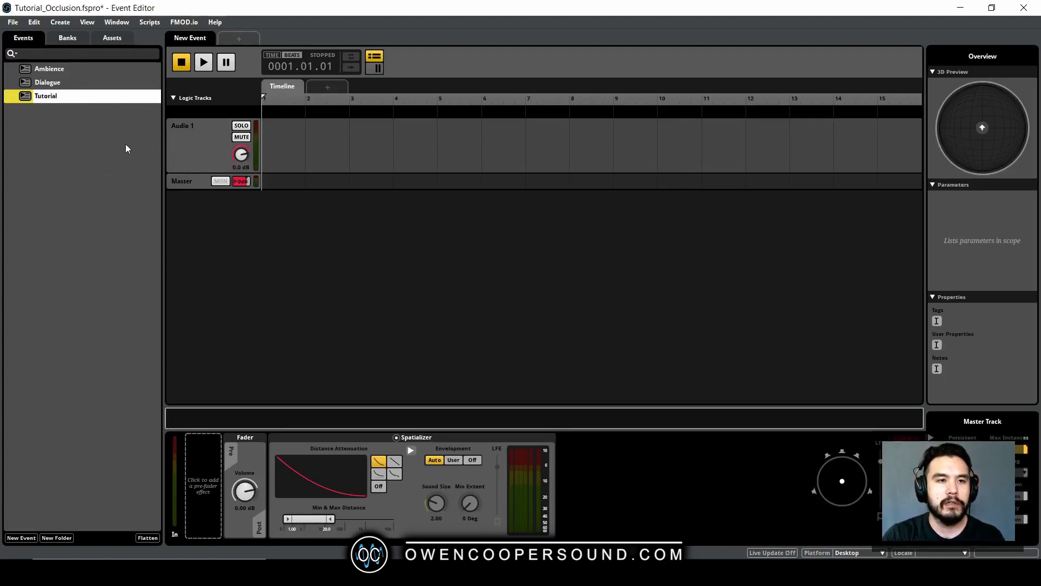
left_click(45, 95)
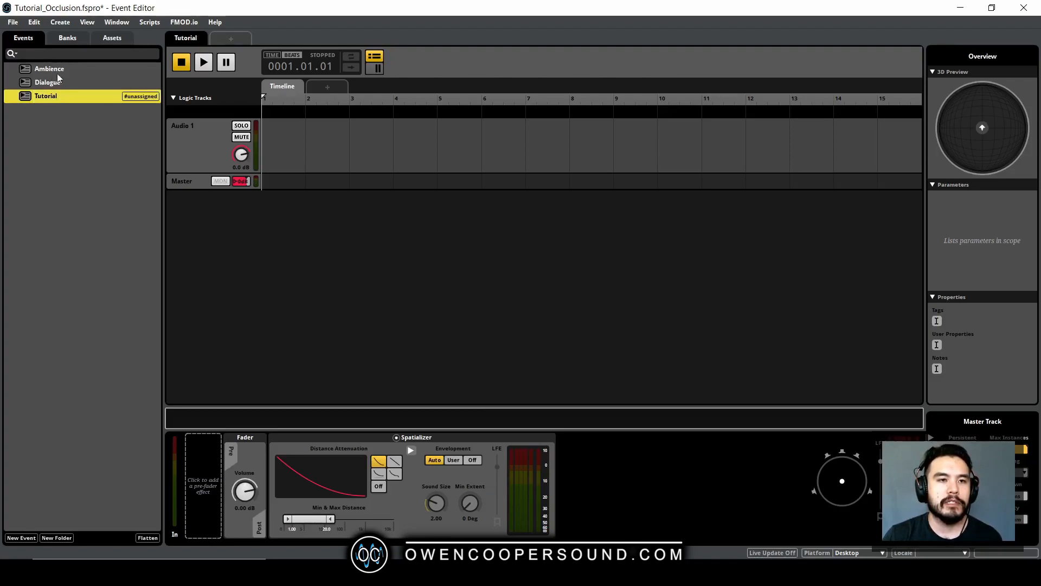
right_click(45, 95)
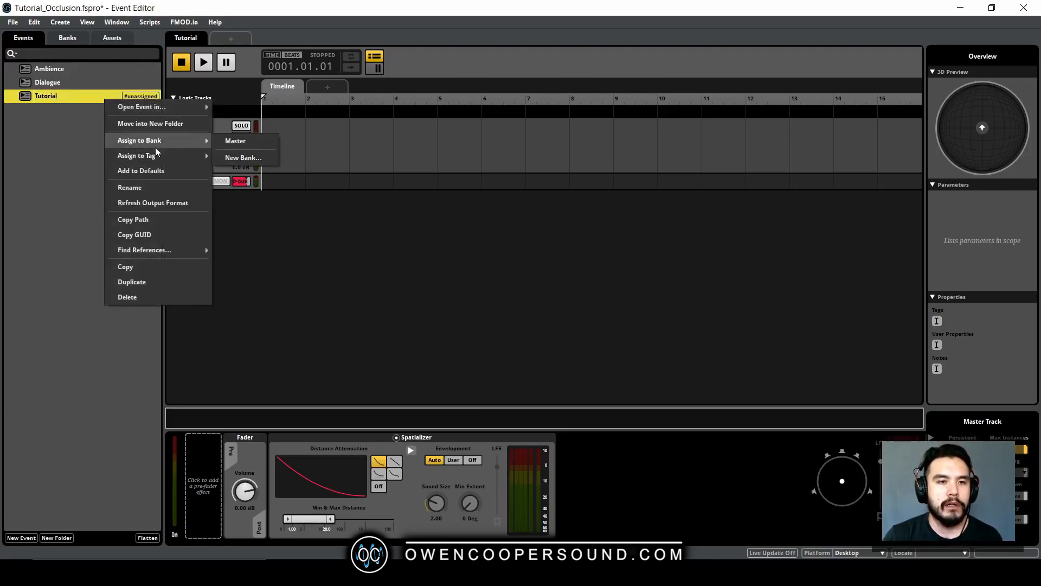
left_click(79, 127)
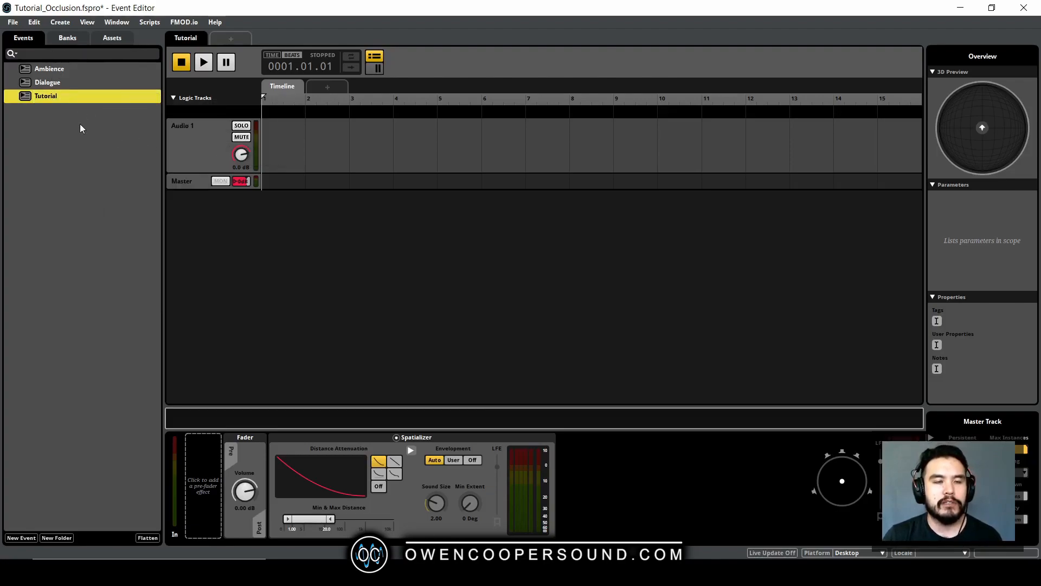
mouse_move(286, 160)
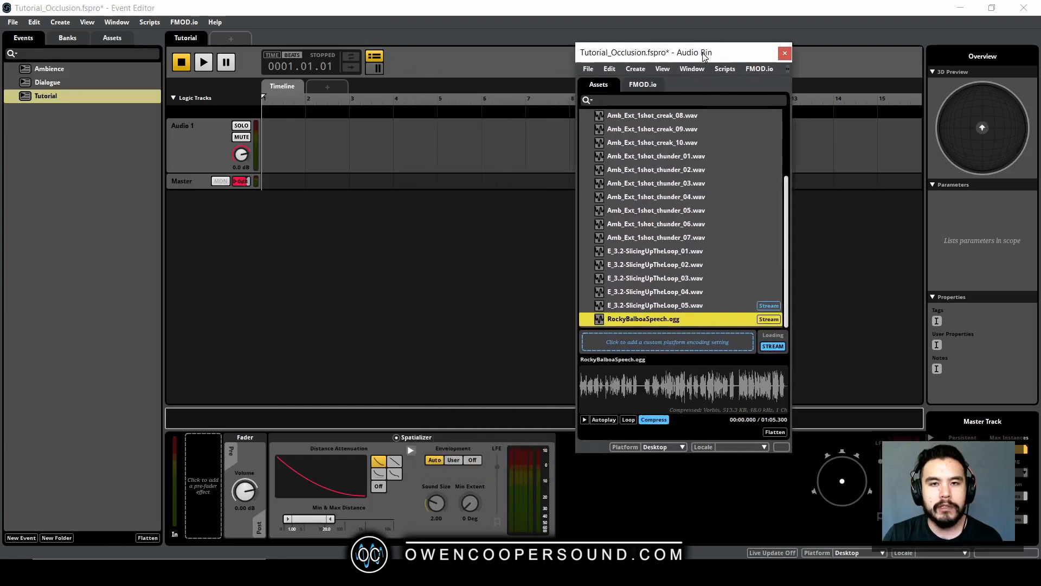
Place RockyBalboaSpeech.ogg on Audio 1 and add a sustain point on its timeline.
left_click_drag(643, 319, 295, 138)
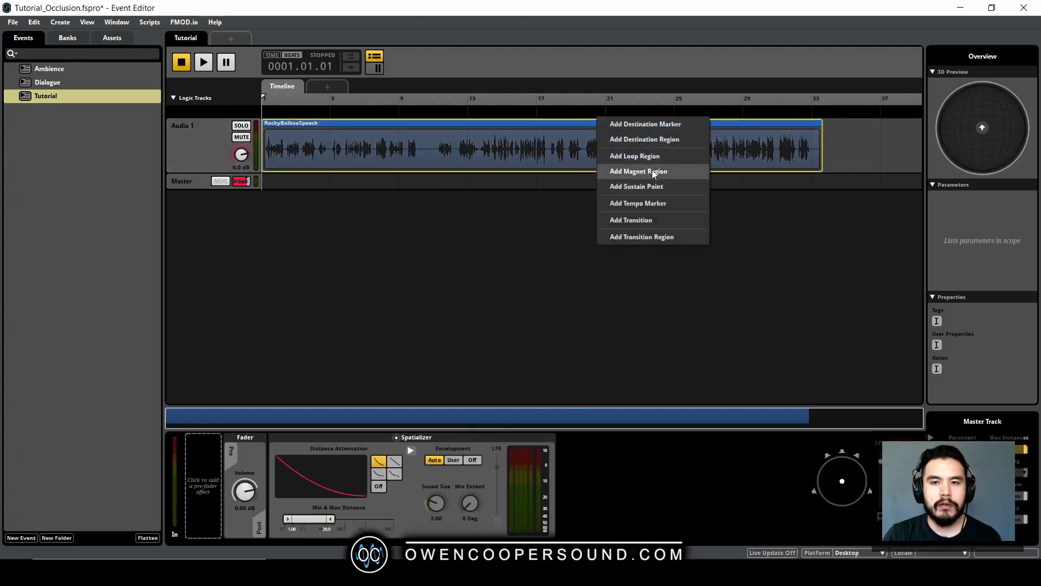
mouse_move(630, 220)
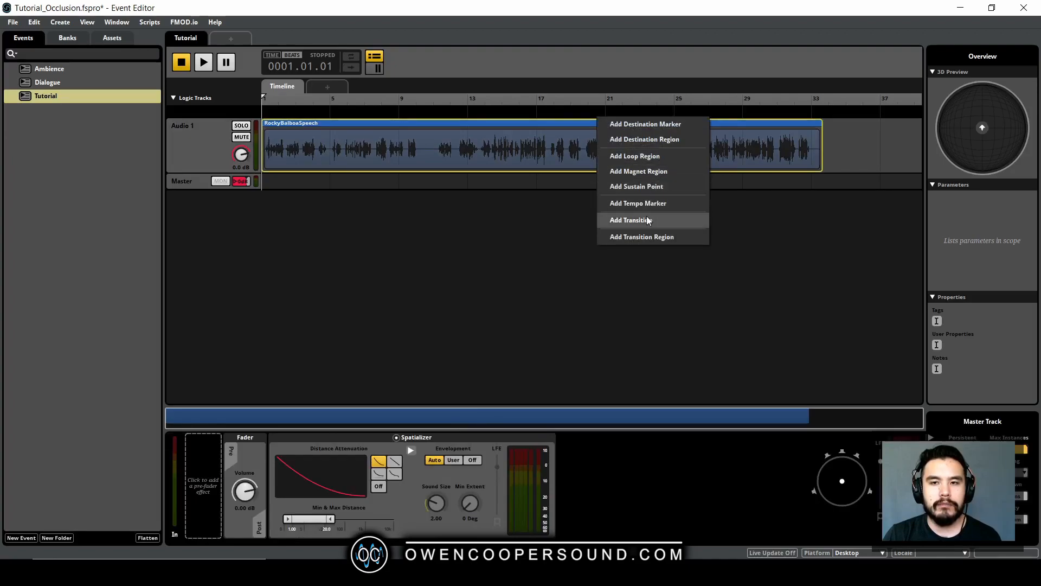
mouse_move(635, 186)
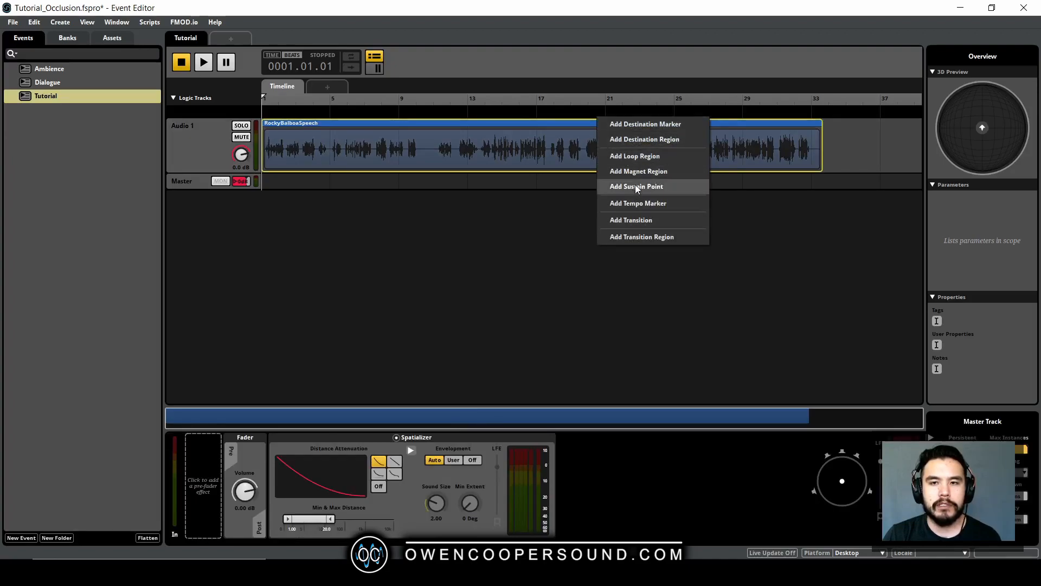
left_click(635, 186)
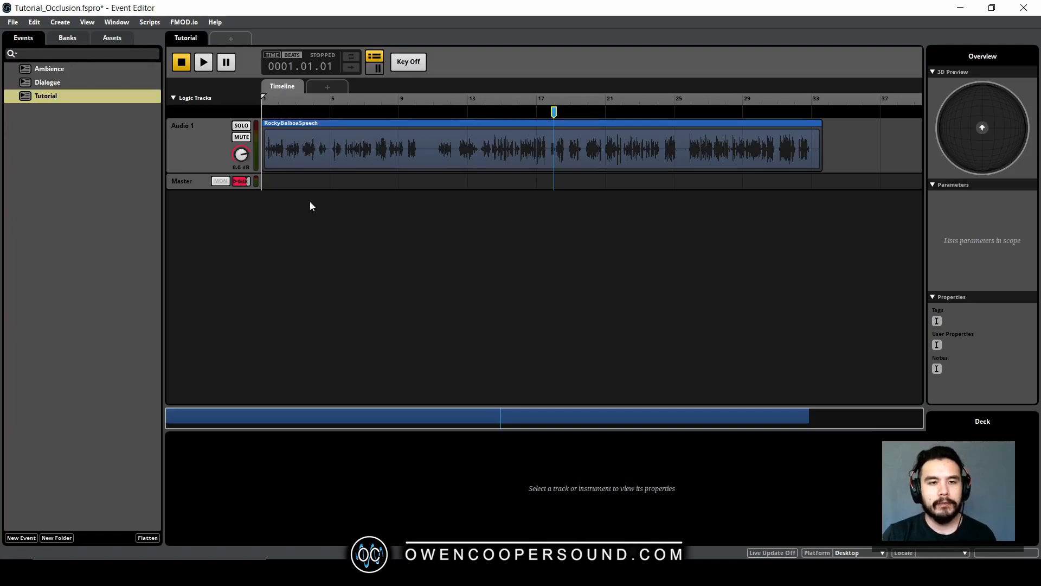
Select the master track and add an Occlusion parameter sheet (0 to 1) to the Tutorial event.
left_click(189, 144)
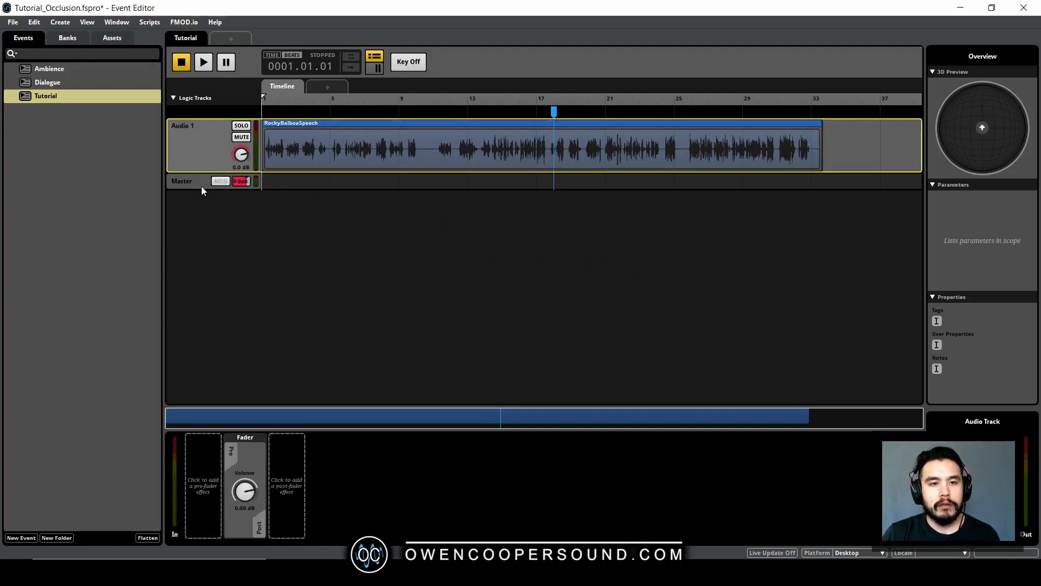
left_click(181, 181)
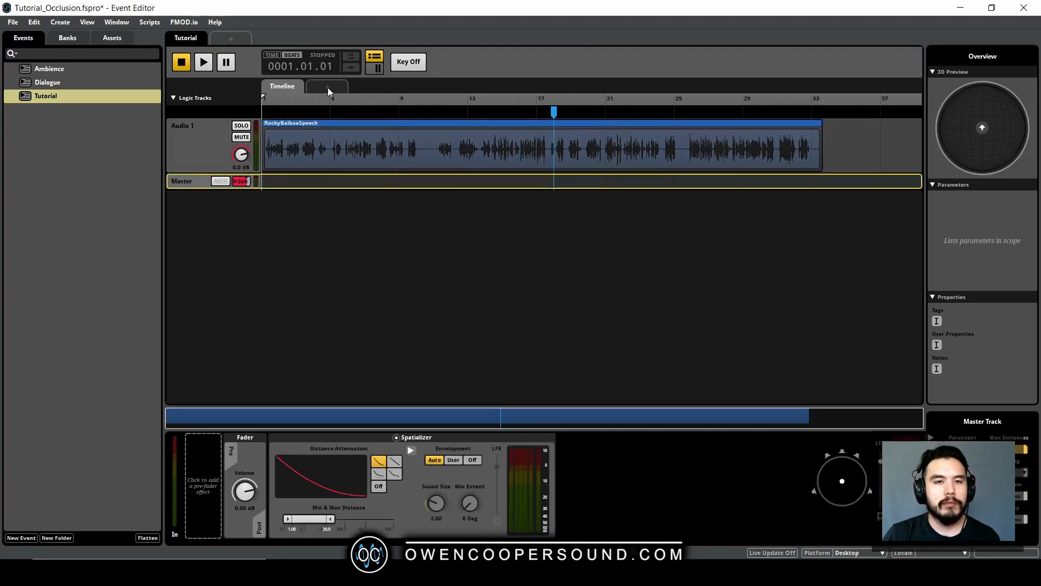
left_click(327, 87)
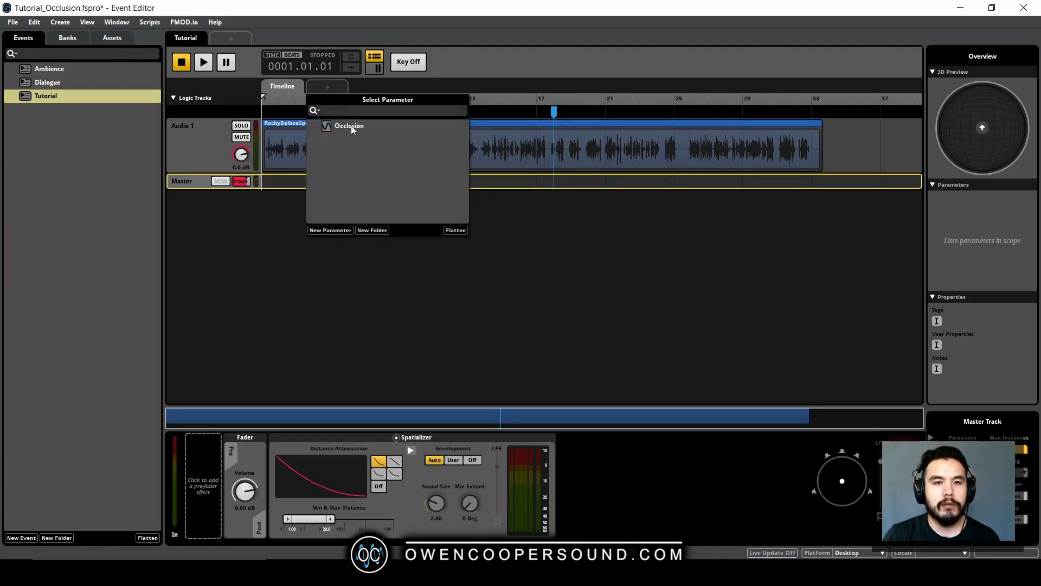
left_click(348, 125)
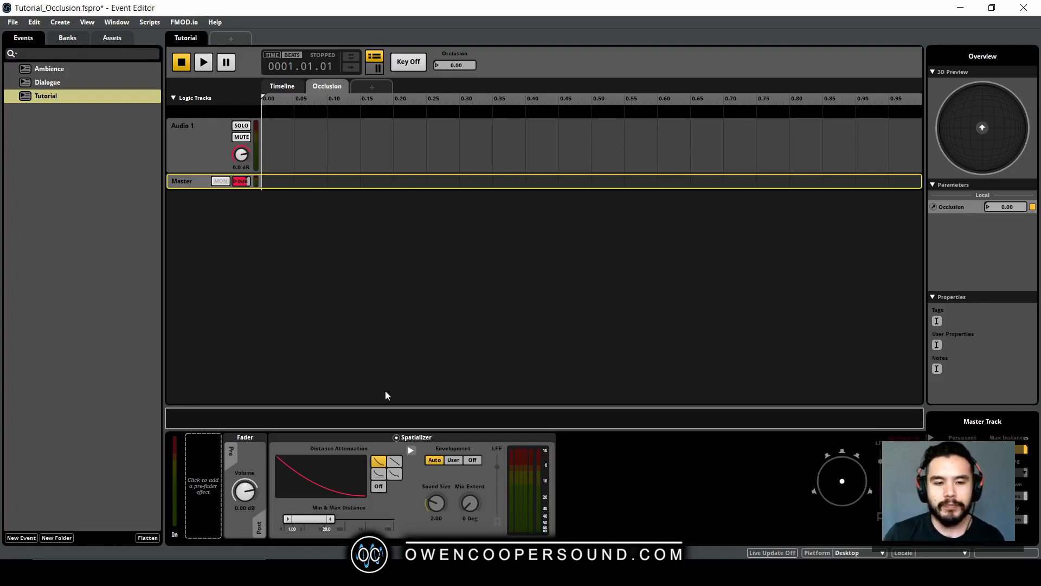
Add an FMOD Multiband EQ (LP 12dB) to the master track and automate its frequency on Occlusion from 22 kHz to 260 Hz.
left_click(202, 483)
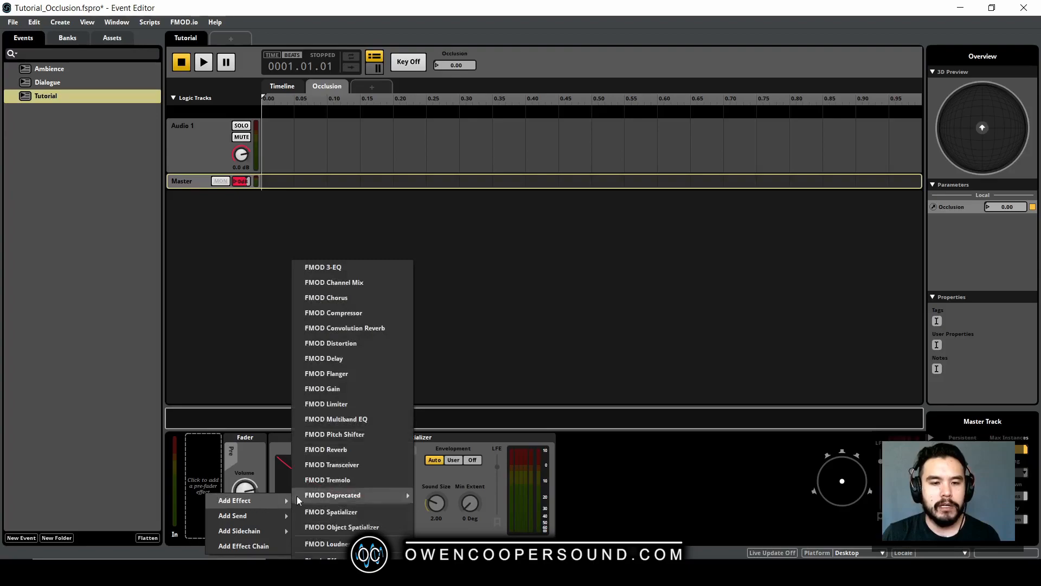
mouse_move(373, 356)
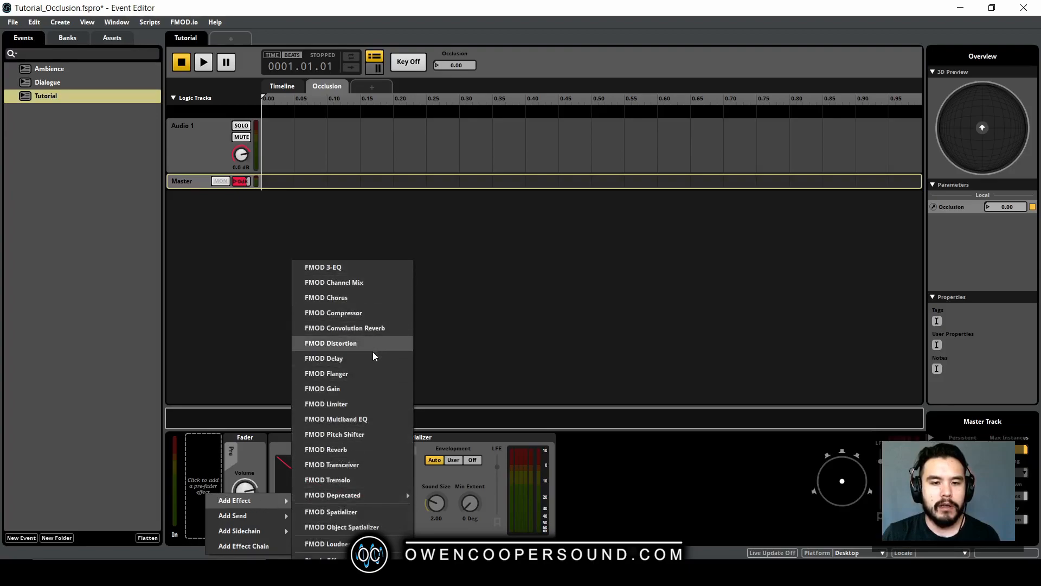
left_click(336, 419)
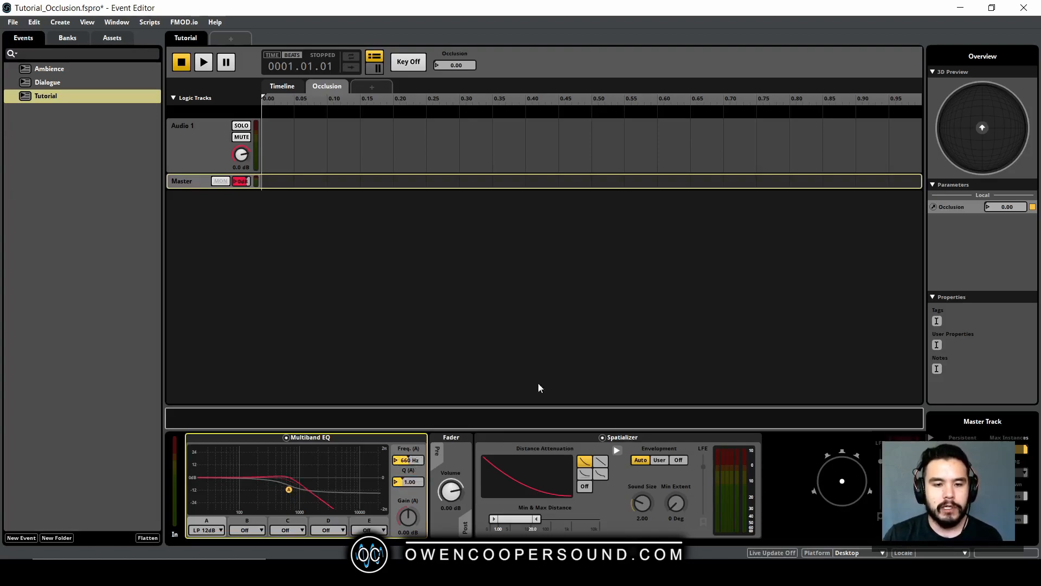
mouse_move(382, 475)
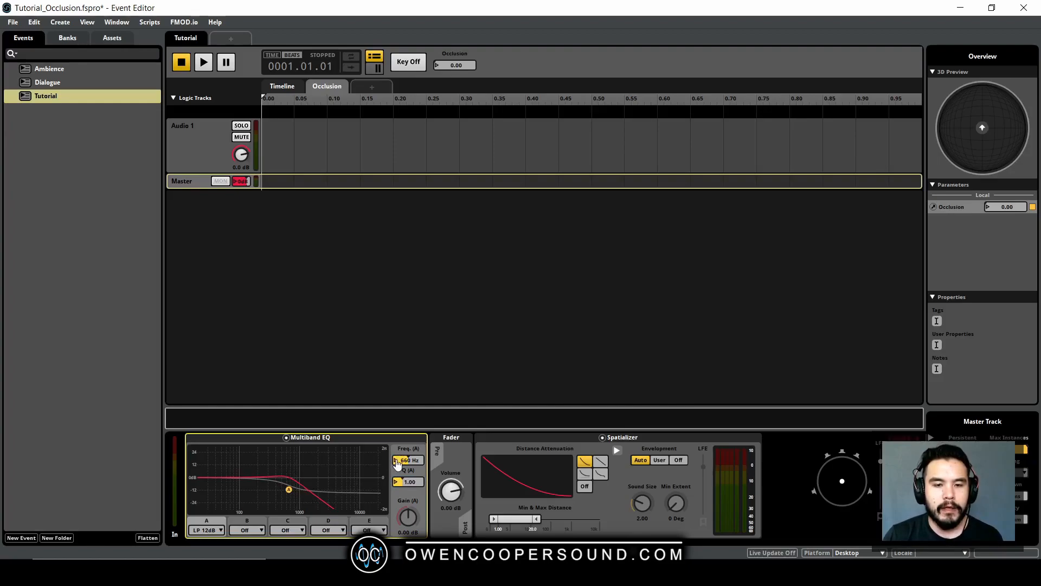
left_click(397, 460)
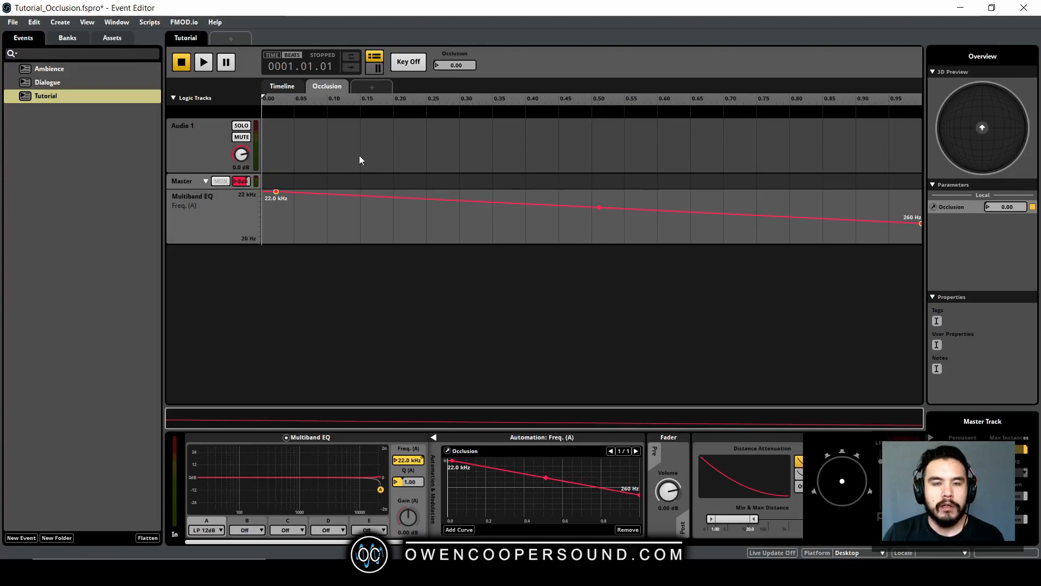
mouse_move(735, 141)
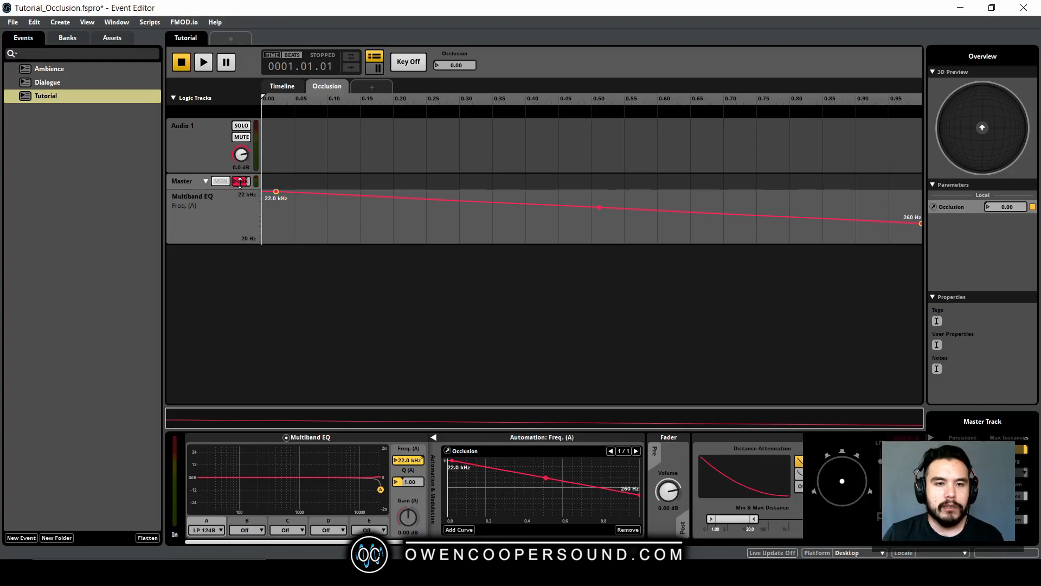
Automate master track volume on Occlusion, dropping from 0 dB to about -5 dB at full occlusion.
right_click(242, 181)
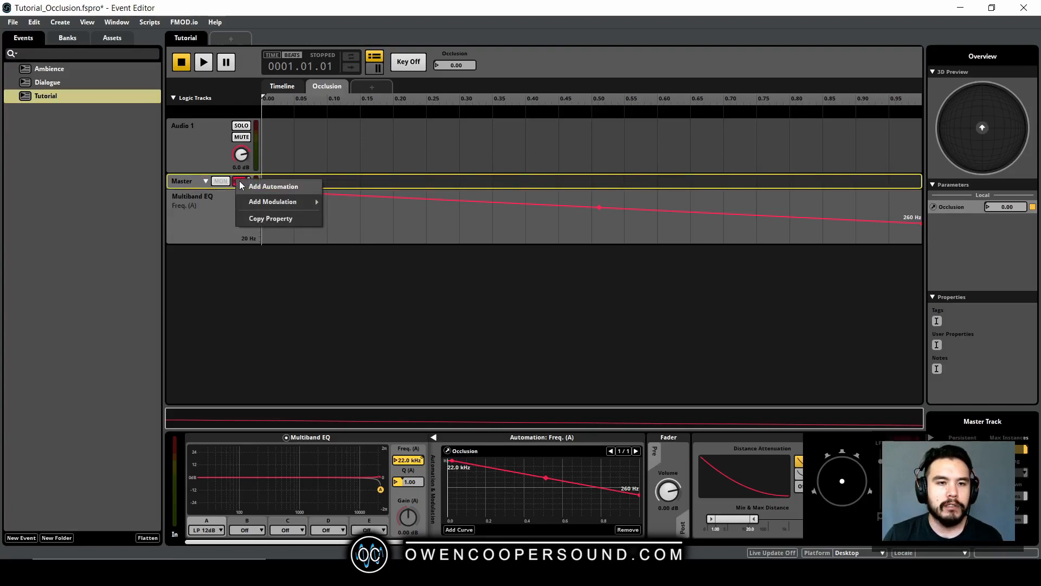
left_click(272, 185)
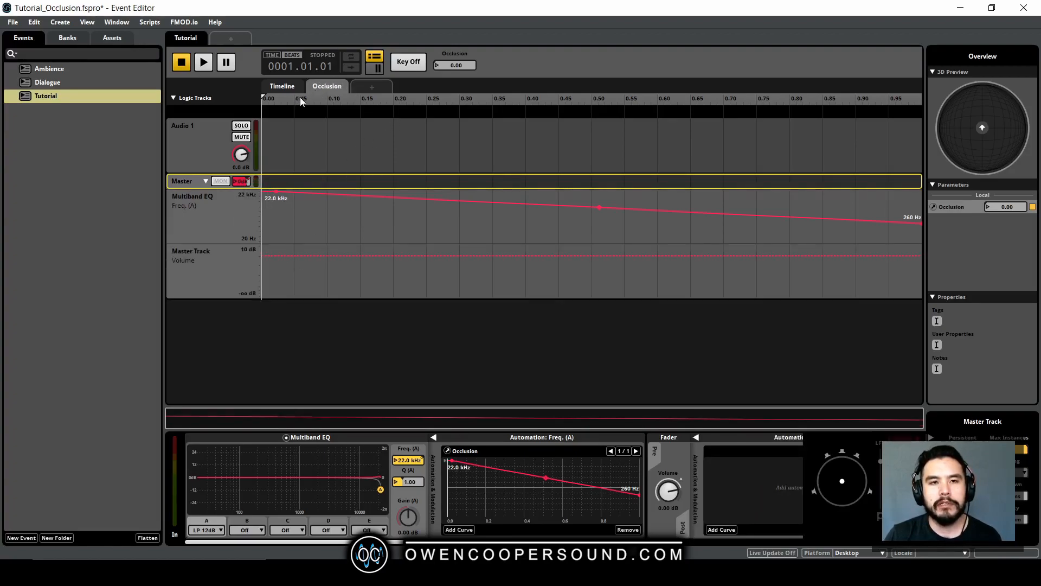
left_click(282, 86)
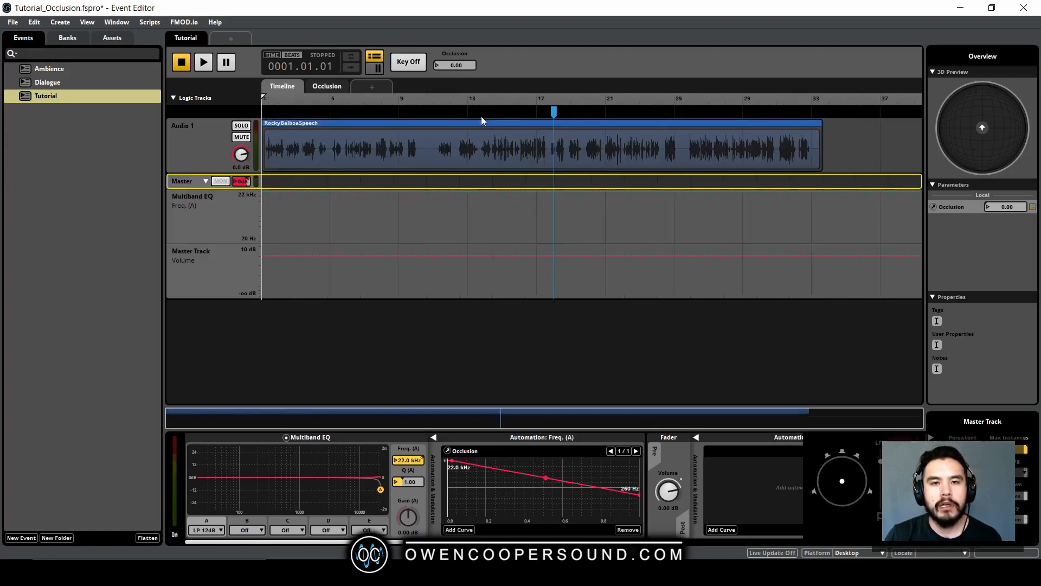
left_click(326, 86)
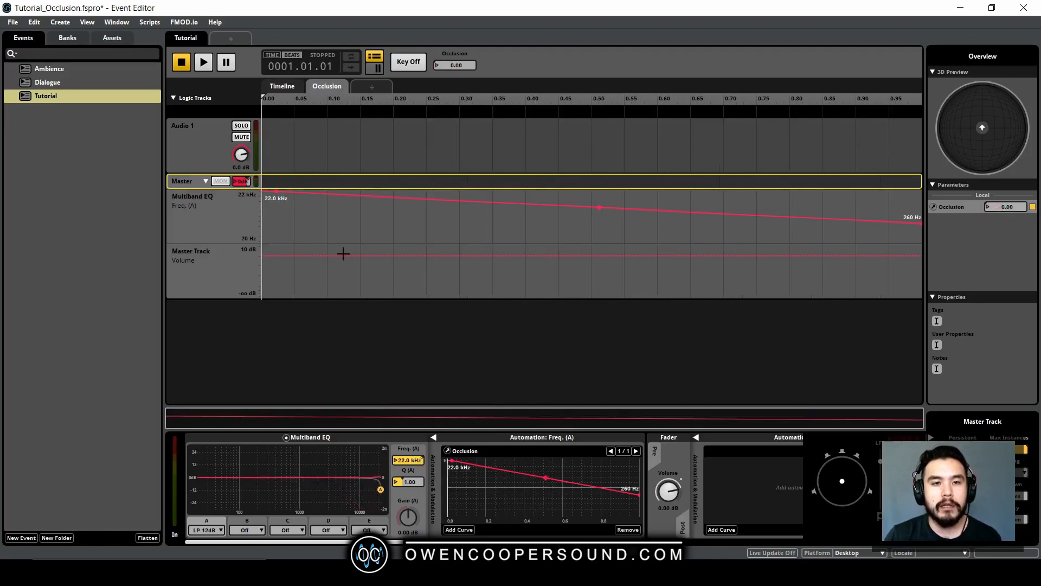
mouse_move(264, 256)
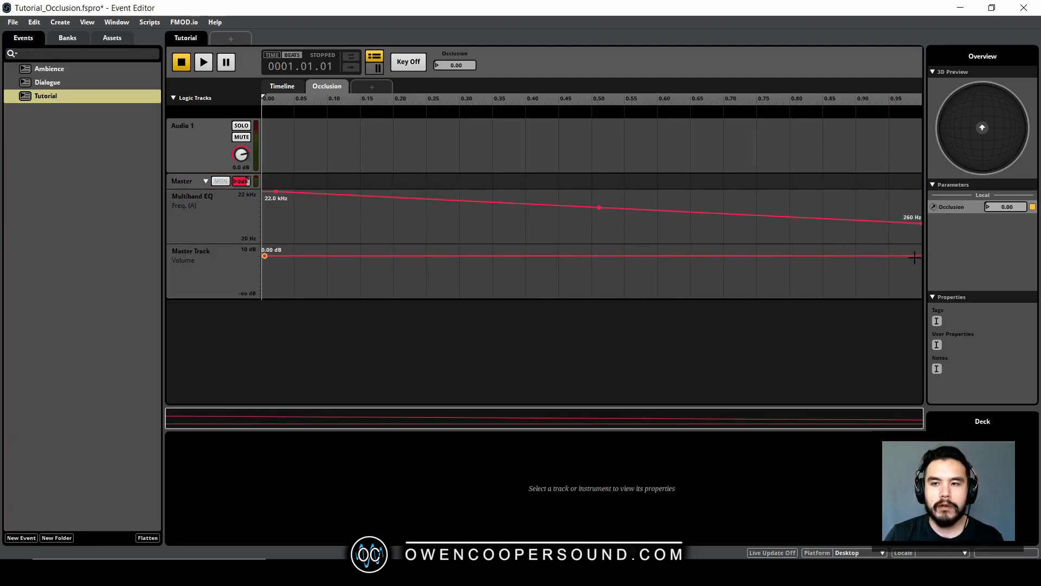
mouse_move(906, 255)
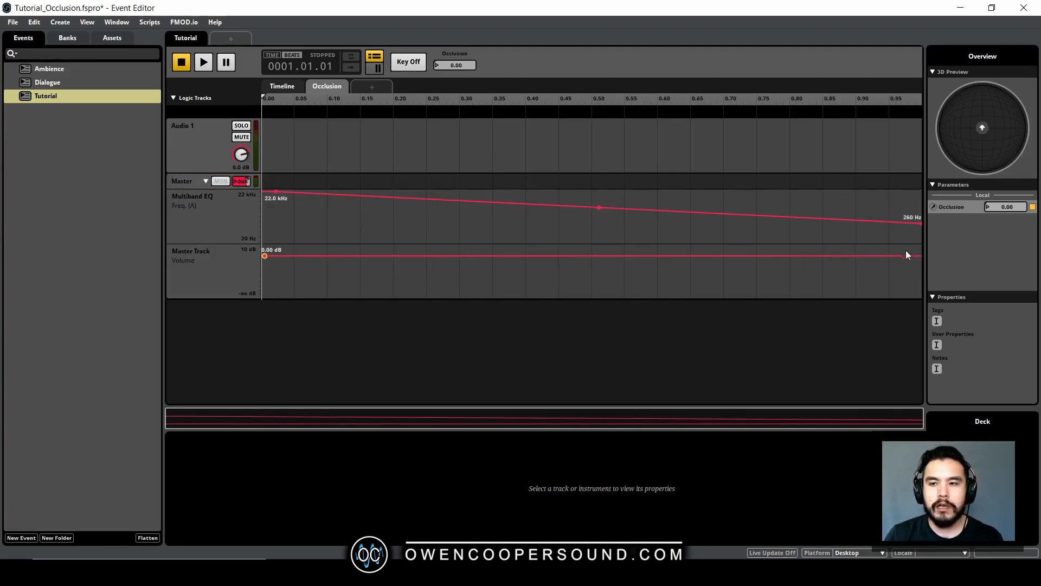
left_click(190, 254)
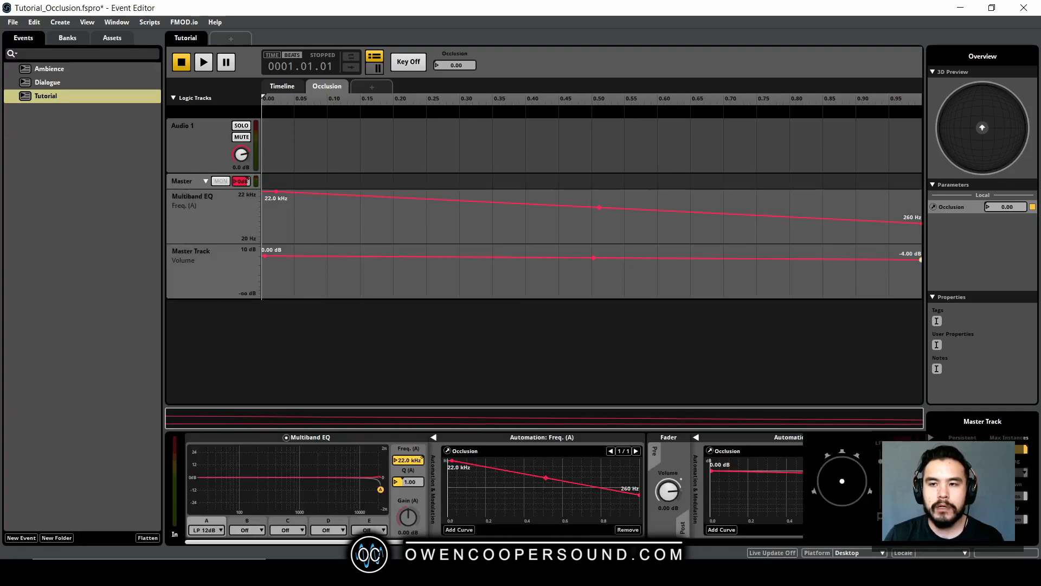
left_click_drag(920, 258, 920, 259)
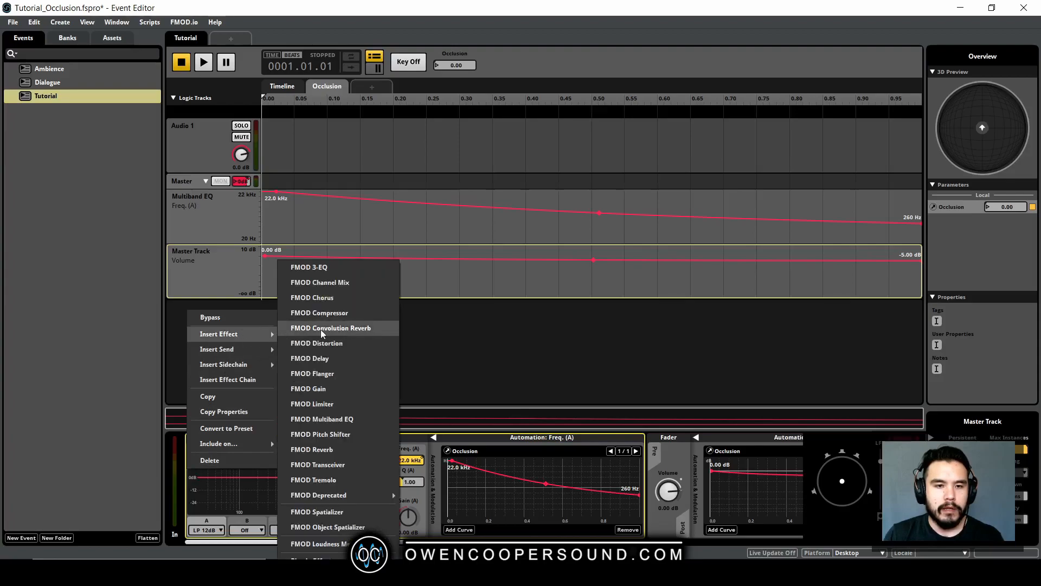
Insert an FMOD Reverb effect on the master track before the Multiband EQ.
left_click(311, 449)
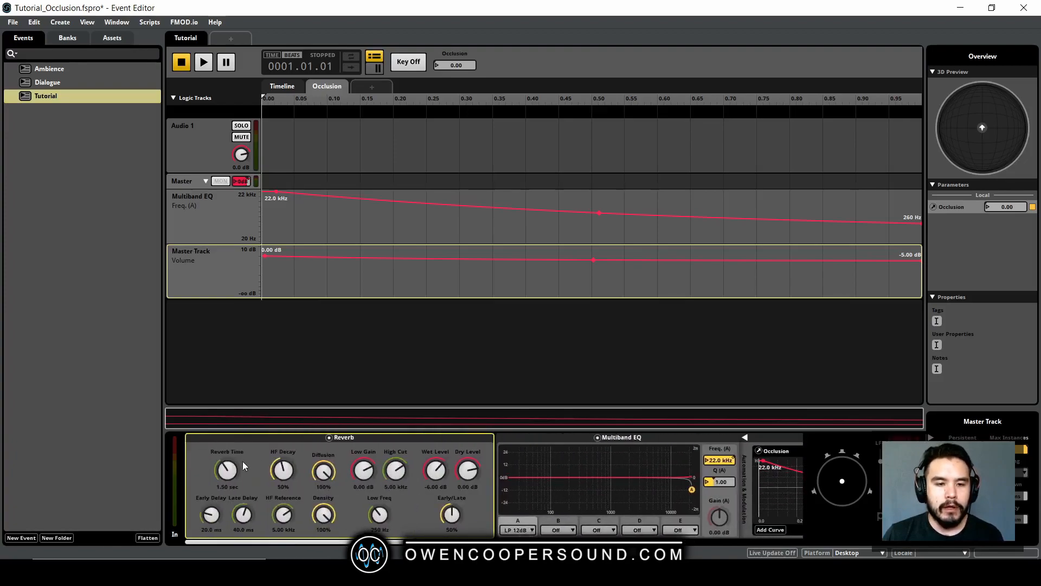
mouse_move(371, 150)
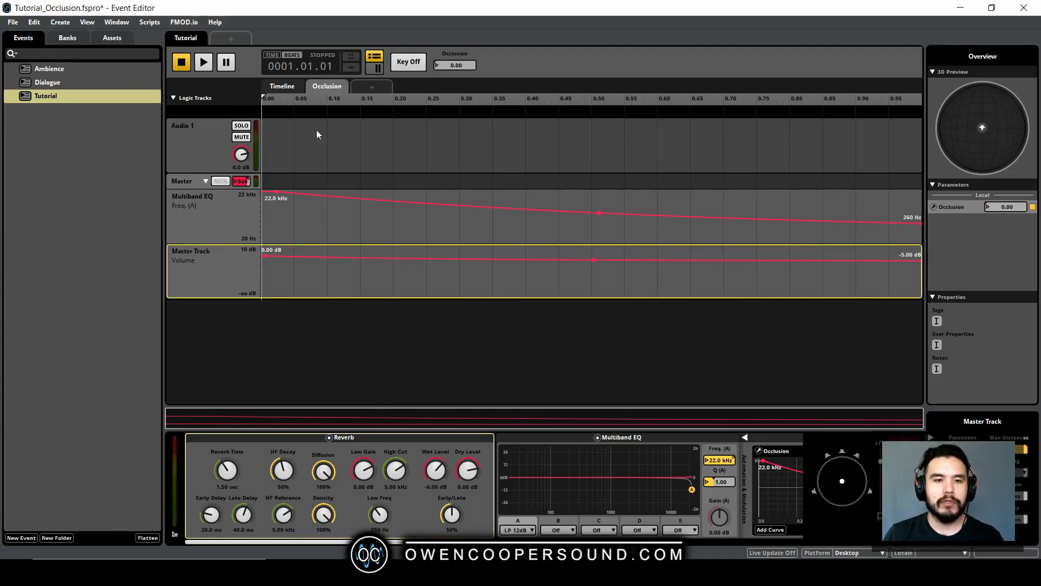
While auditioning, shorten the reverb to about 300-350 ms with roughly 56% density and early-weighted reflections.
left_click(203, 62)
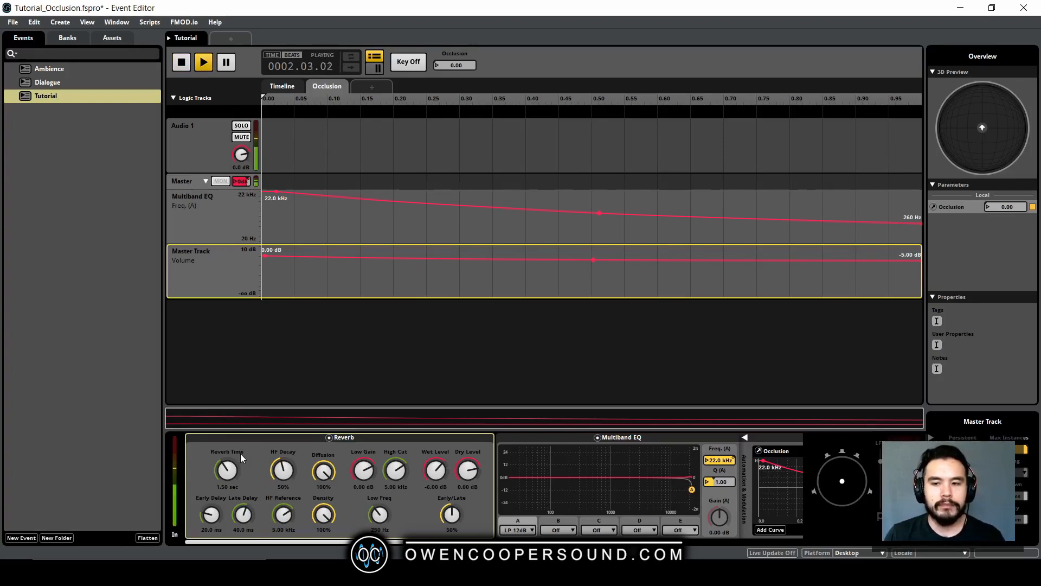
left_click(181, 61)
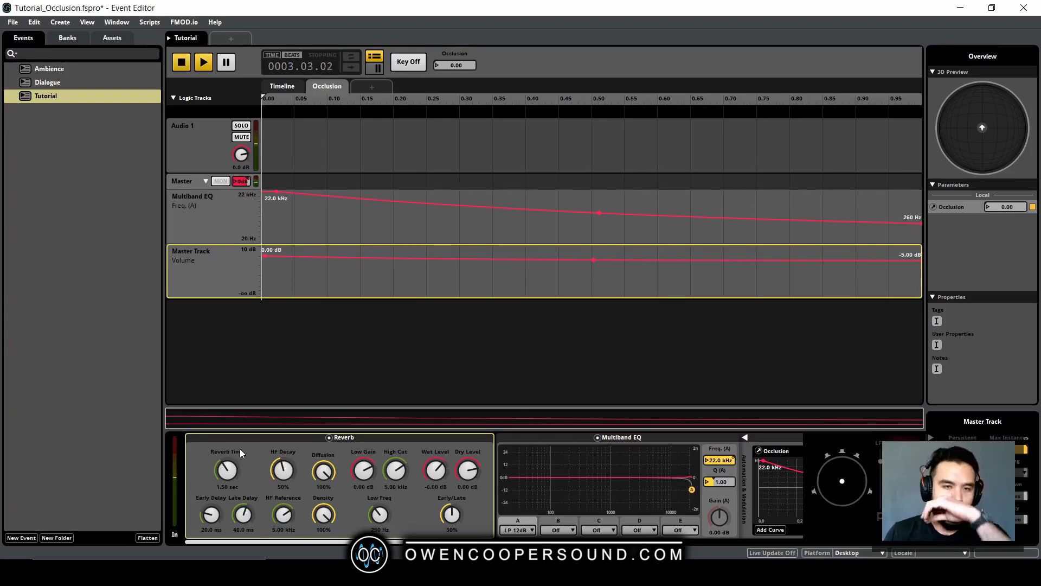
left_click(181, 61)
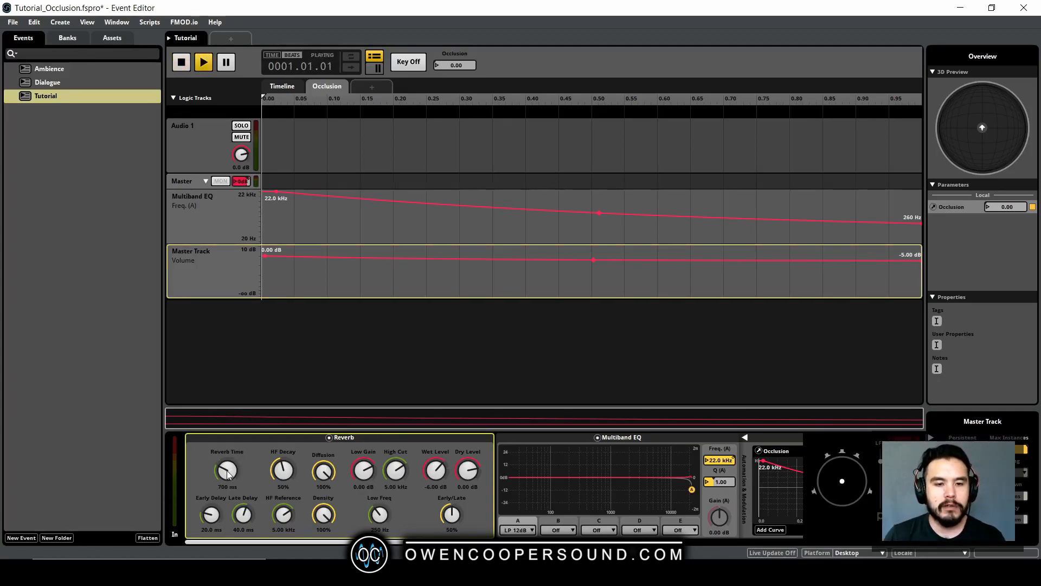
left_click_drag(226, 470, 226, 479)
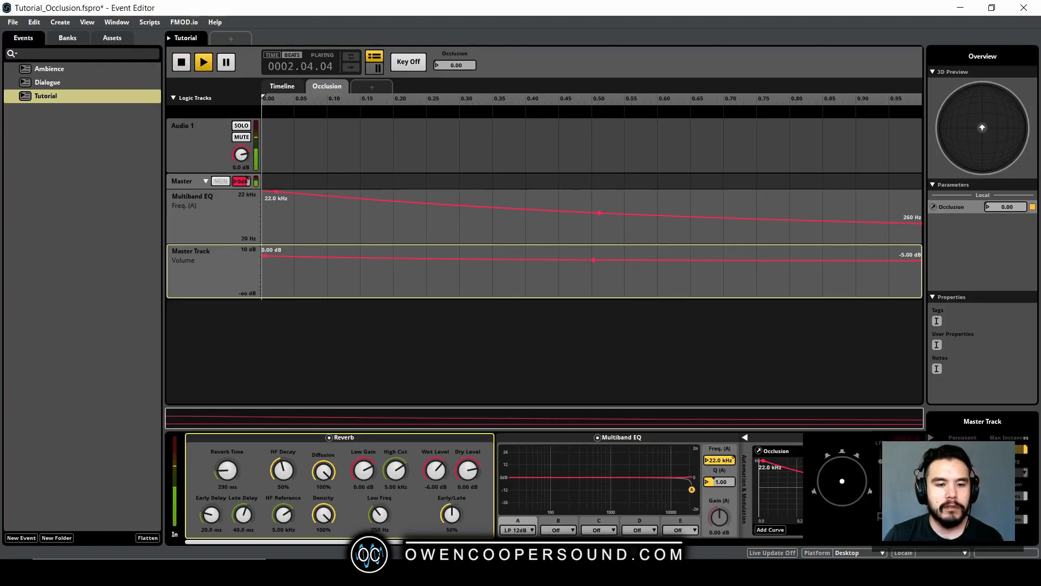
left_click_drag(226, 469, 227, 466)
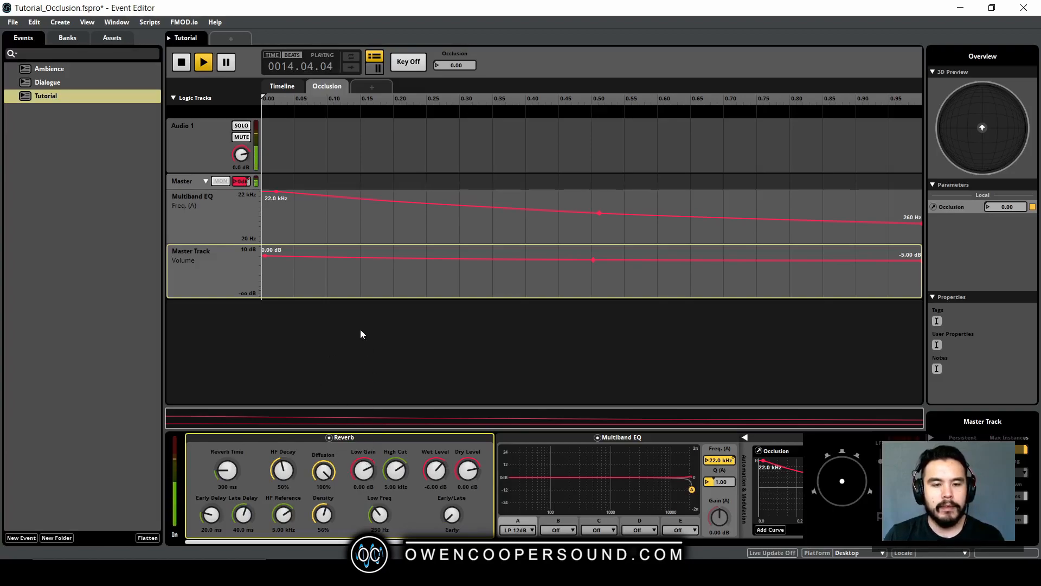
left_click(181, 61)
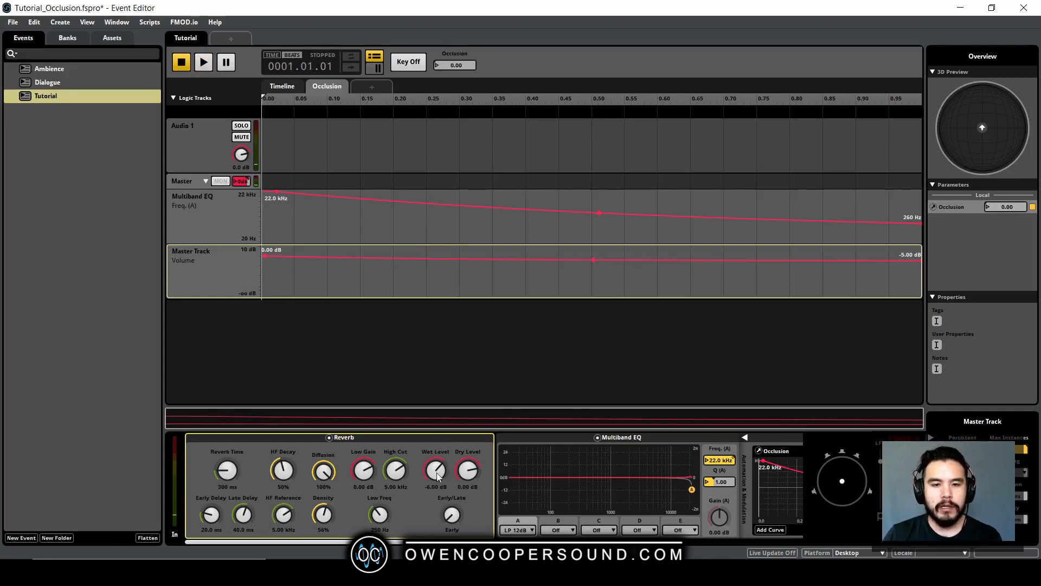
Automate the reverb Wet Level on Occlusion, rising from silent to about -8 to -10 dB at full occlusion.
right_click(436, 470)
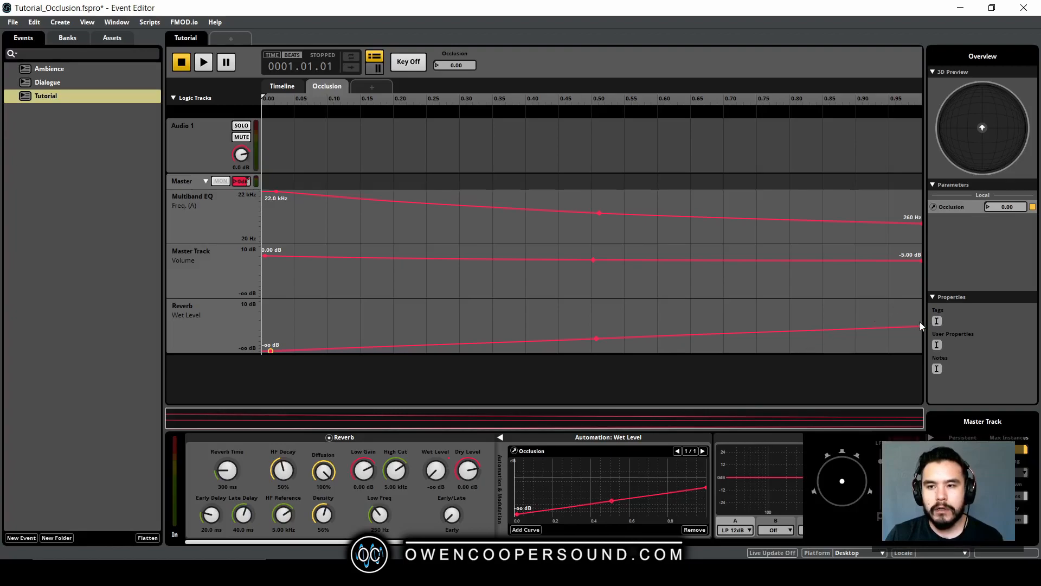
left_click_drag(913, 339, 913, 319)
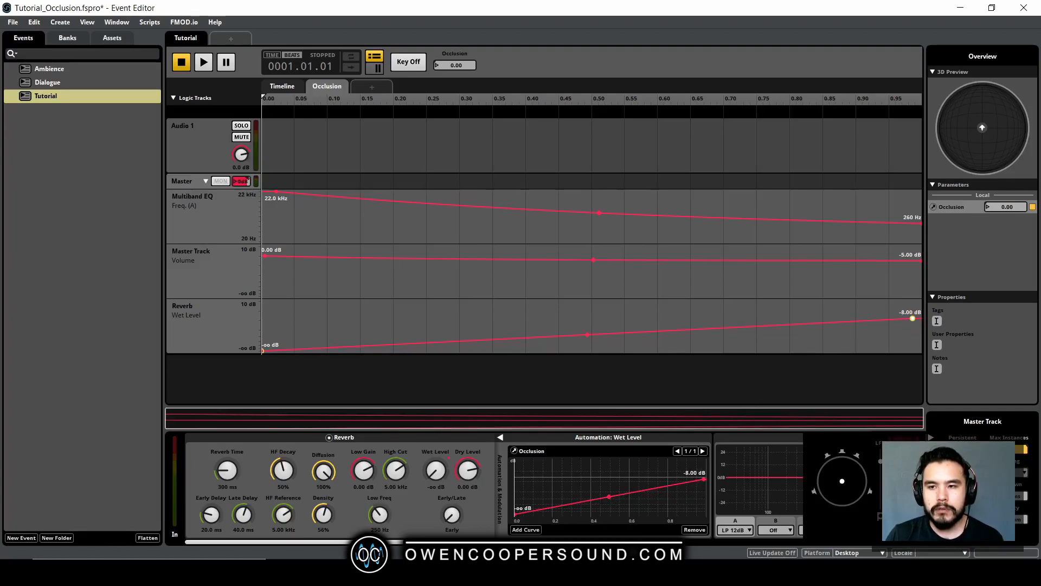
left_click_drag(911, 319, 918, 321)
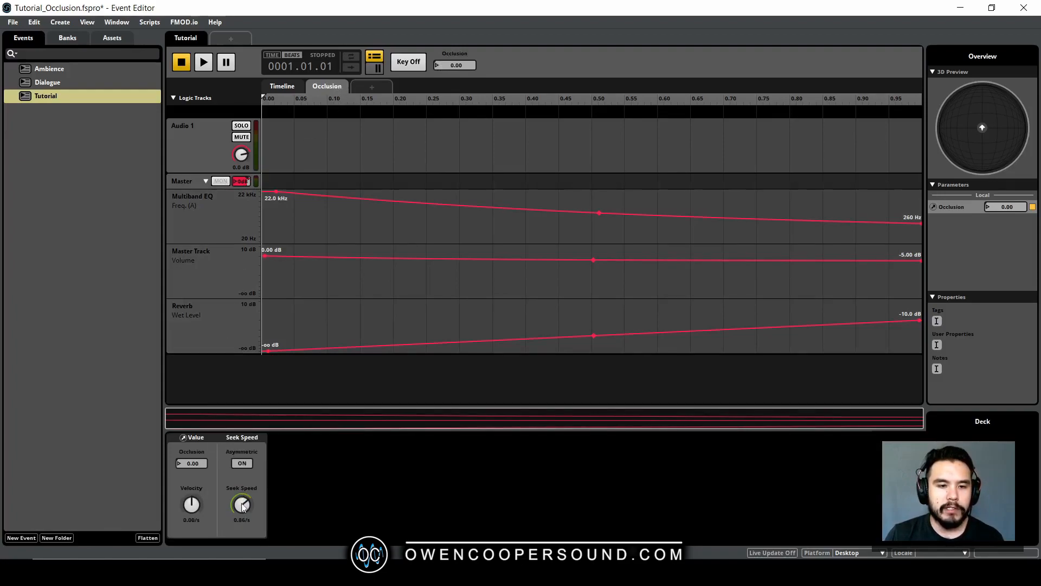
Keep Asymmetric seek on for Occlusion, then sweep Occlusion during playback to test the value ramp.
left_click(241, 463)
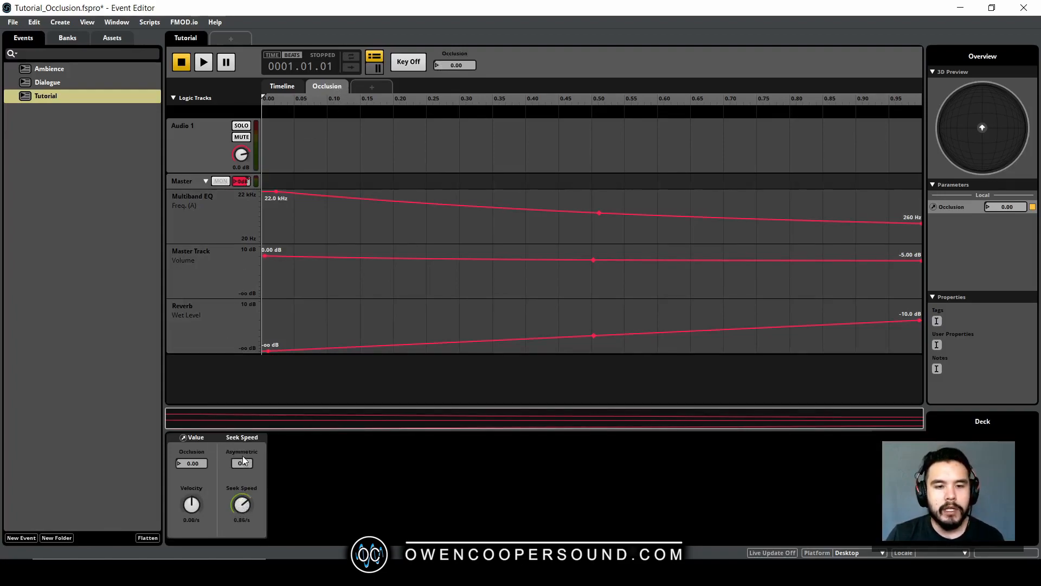
left_click(242, 463)
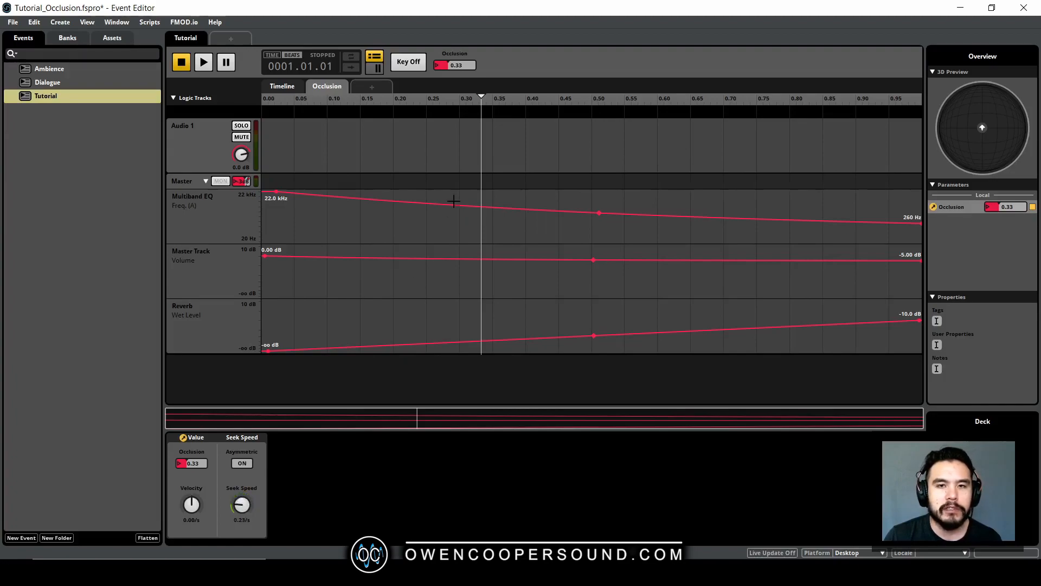
left_click_drag(457, 64, 472, 64)
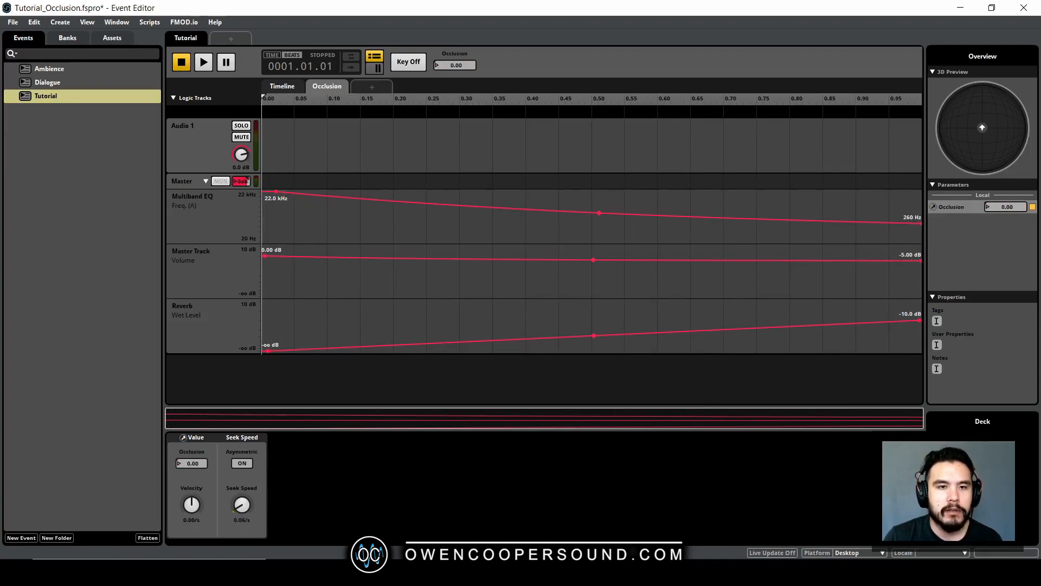
left_click(203, 62)
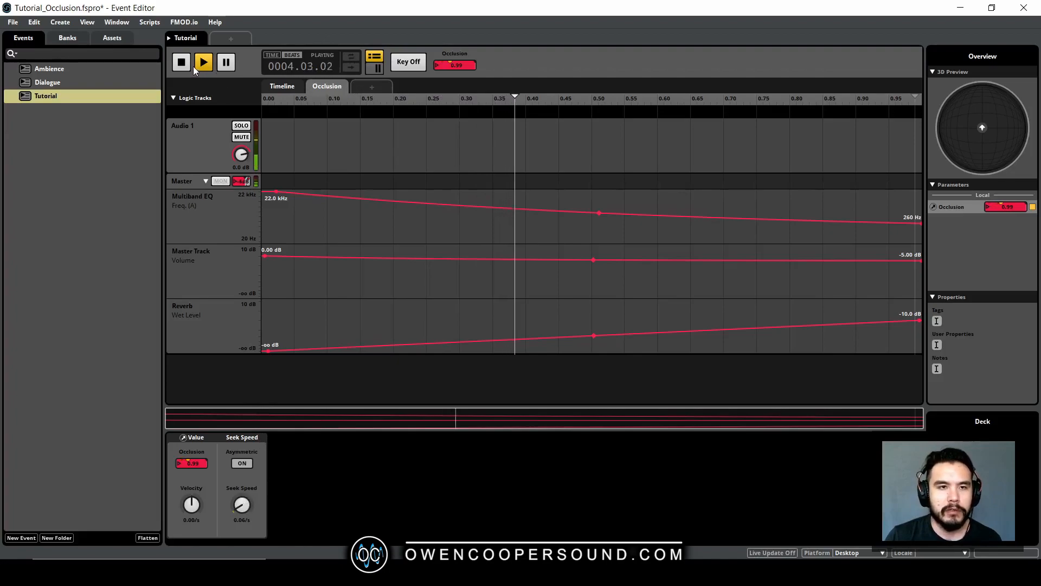
left_click(181, 62)
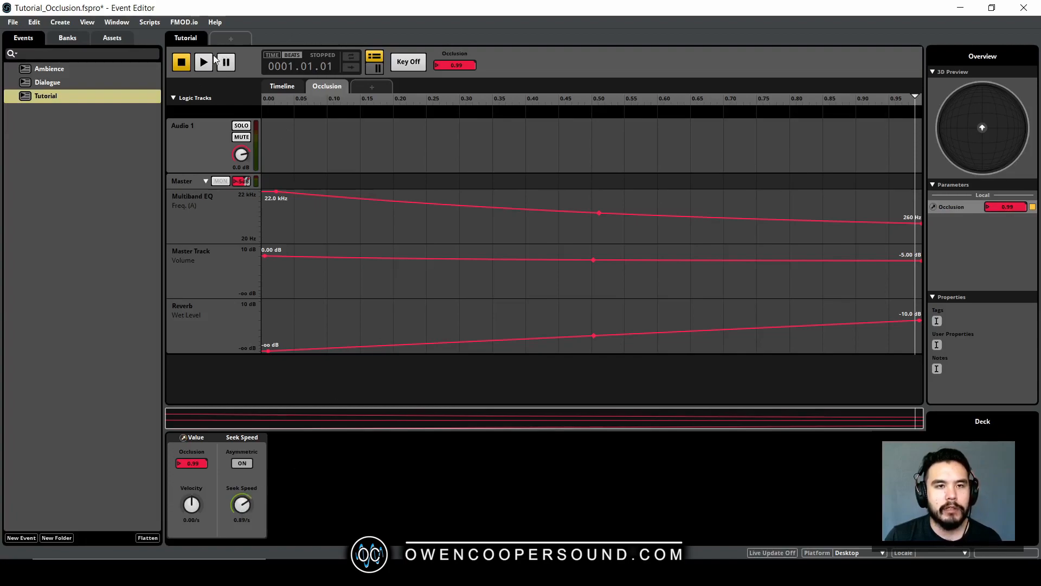
left_click(203, 62)
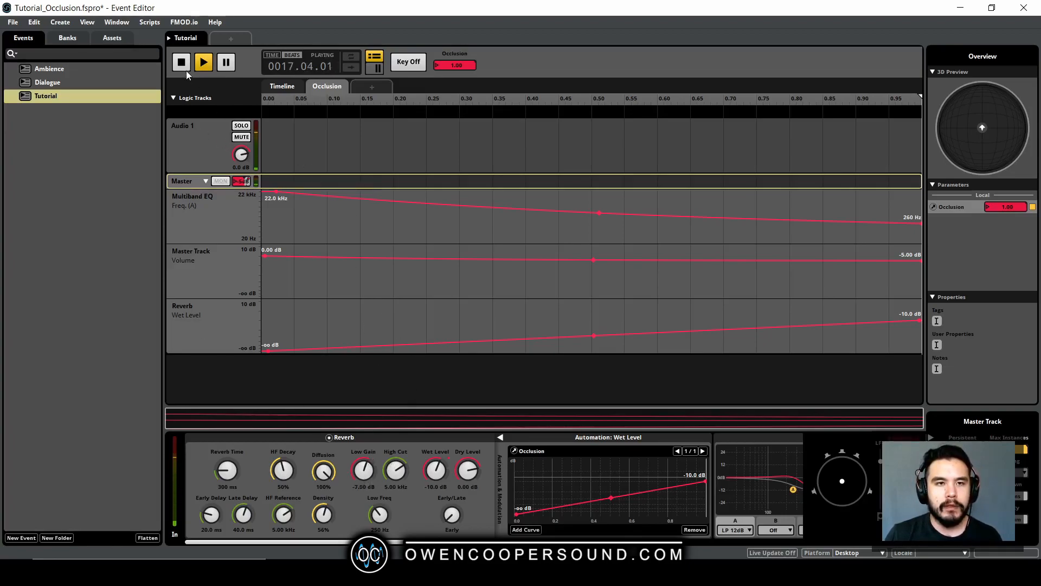
left_click(181, 61)
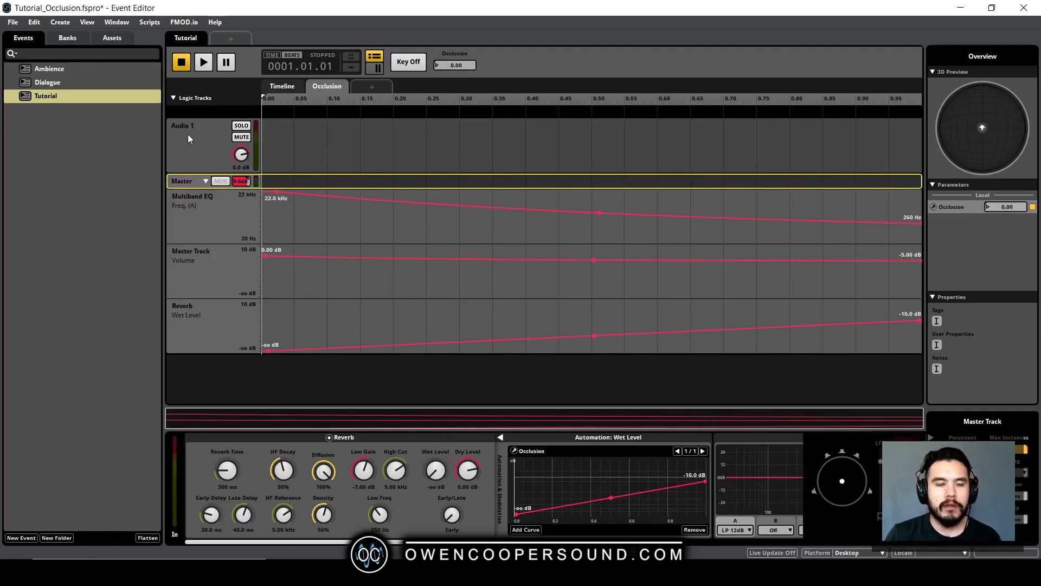
Select the Audio 1 track to show its 0 dB fader, then the Tutorial event.
left_click(189, 125)
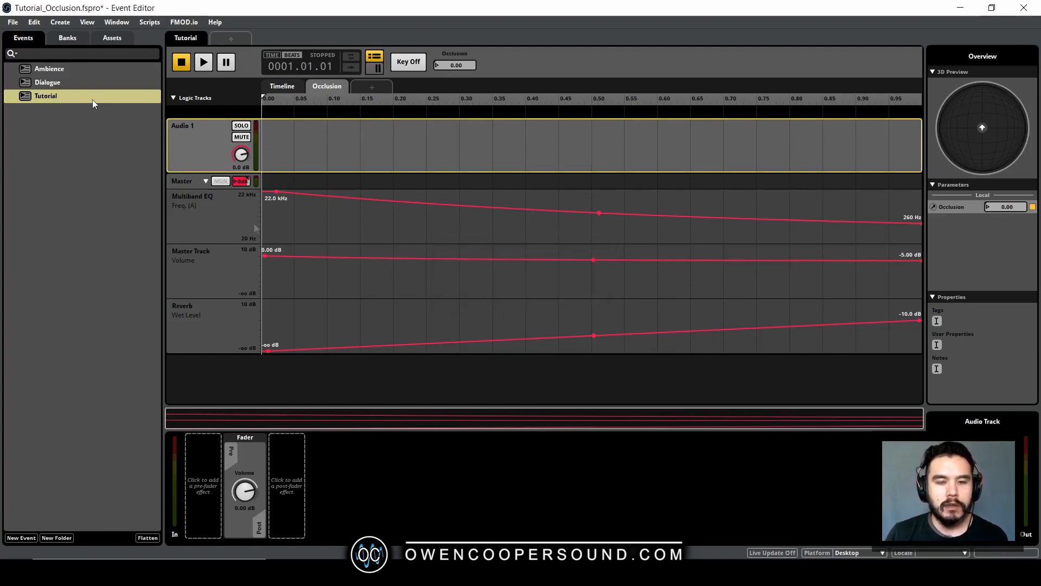
left_click(45, 95)
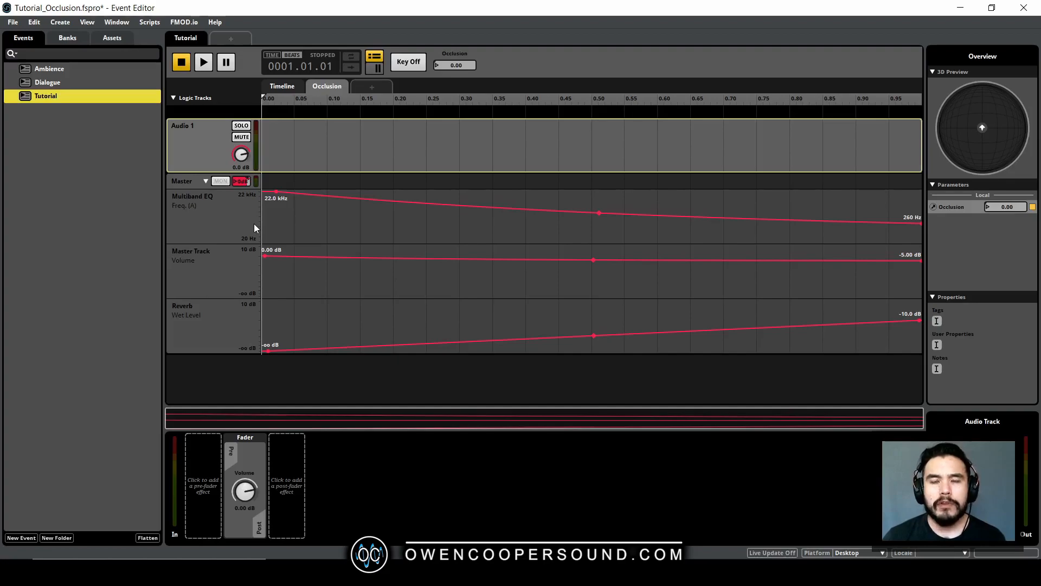